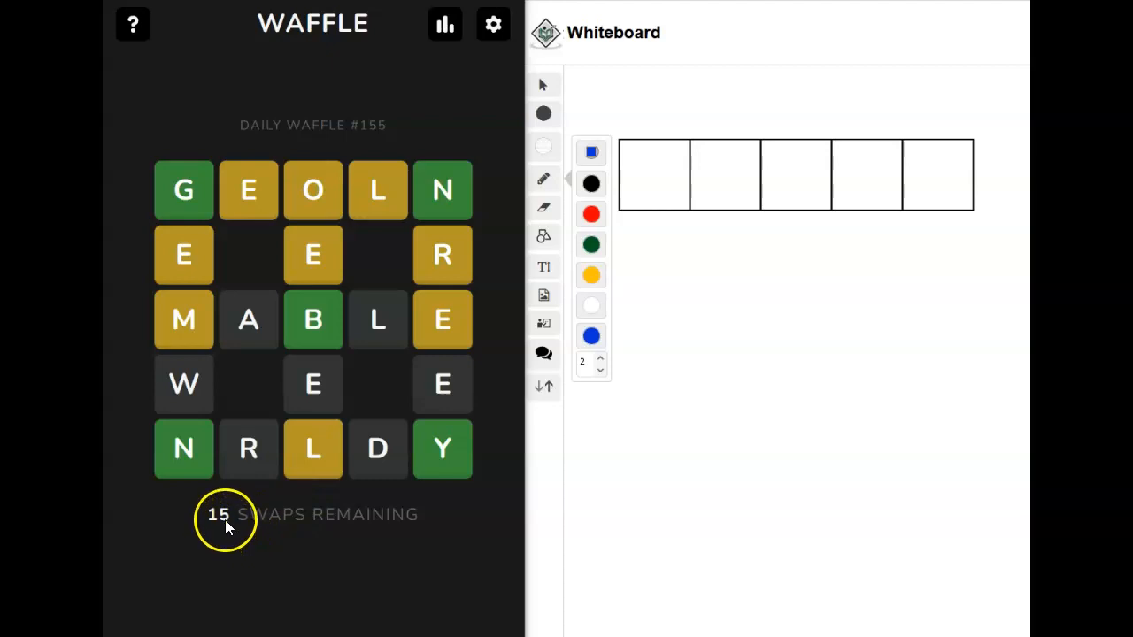
{"action": "mouse_move", "coordinate": [199, 521]}
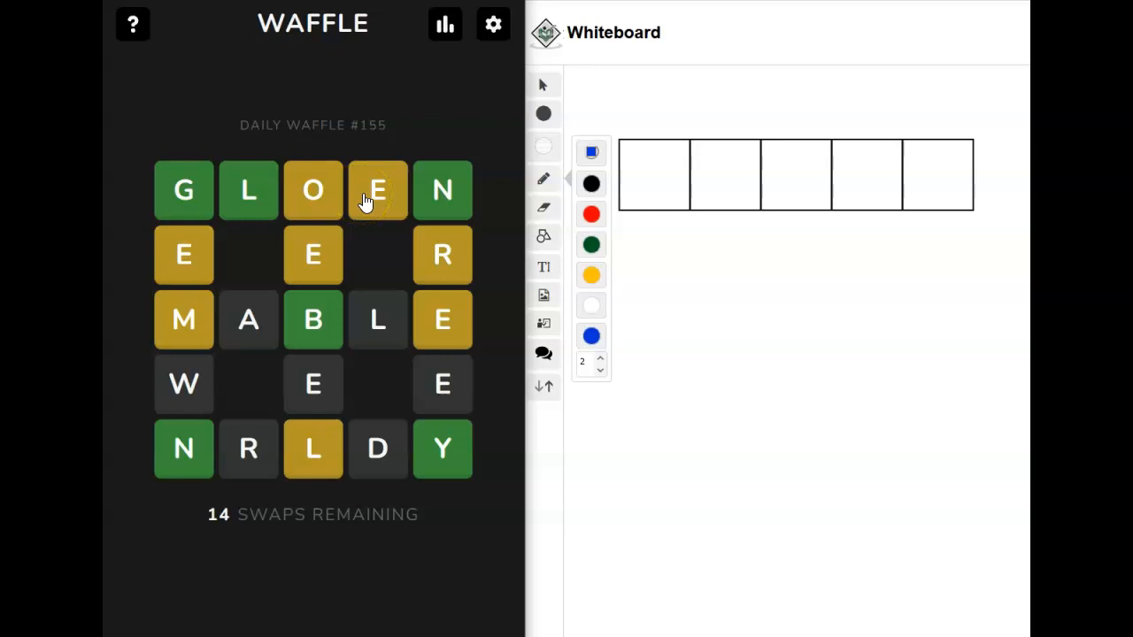
{"action": "left_click", "coordinate": [312, 192]}
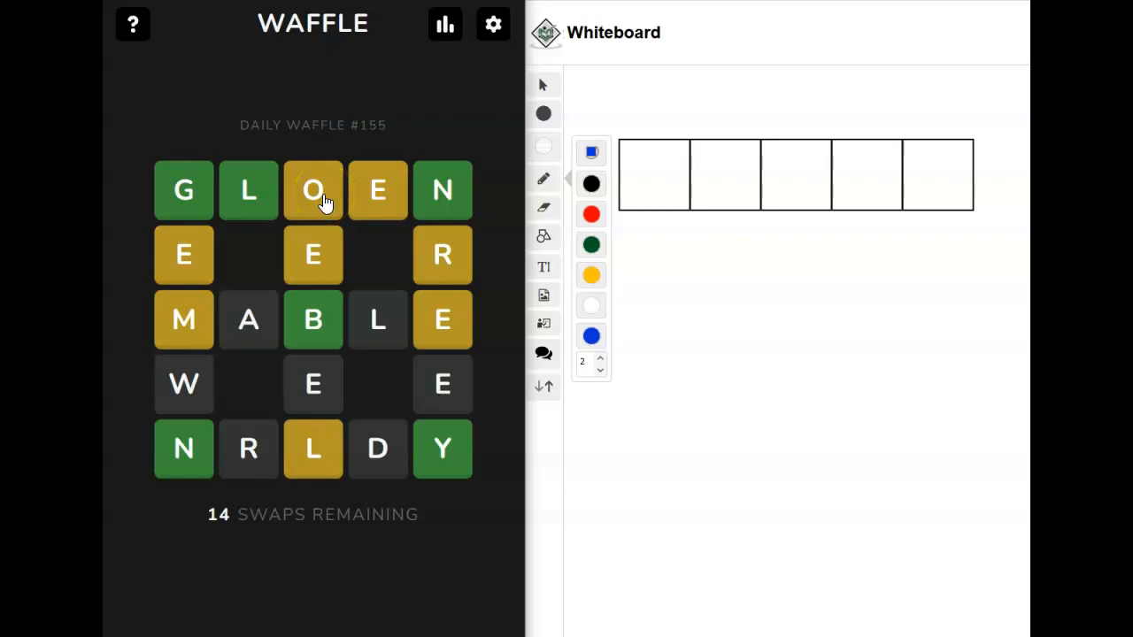
{"action": "left_click", "coordinate": [311, 191]}
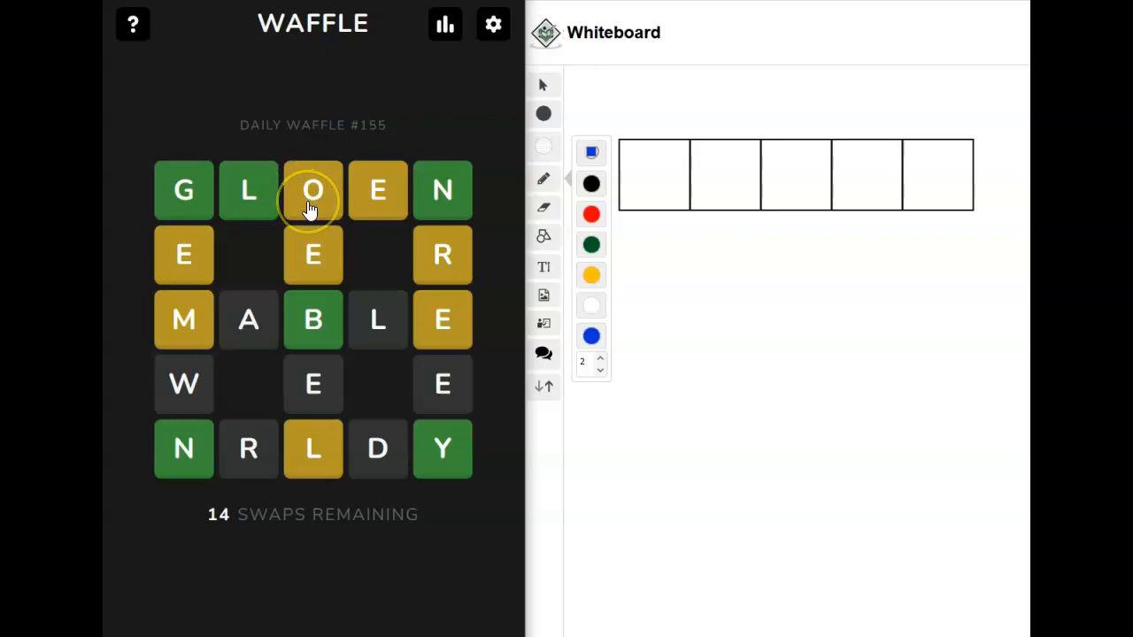
{"action": "mouse_move", "coordinate": [311, 450]}
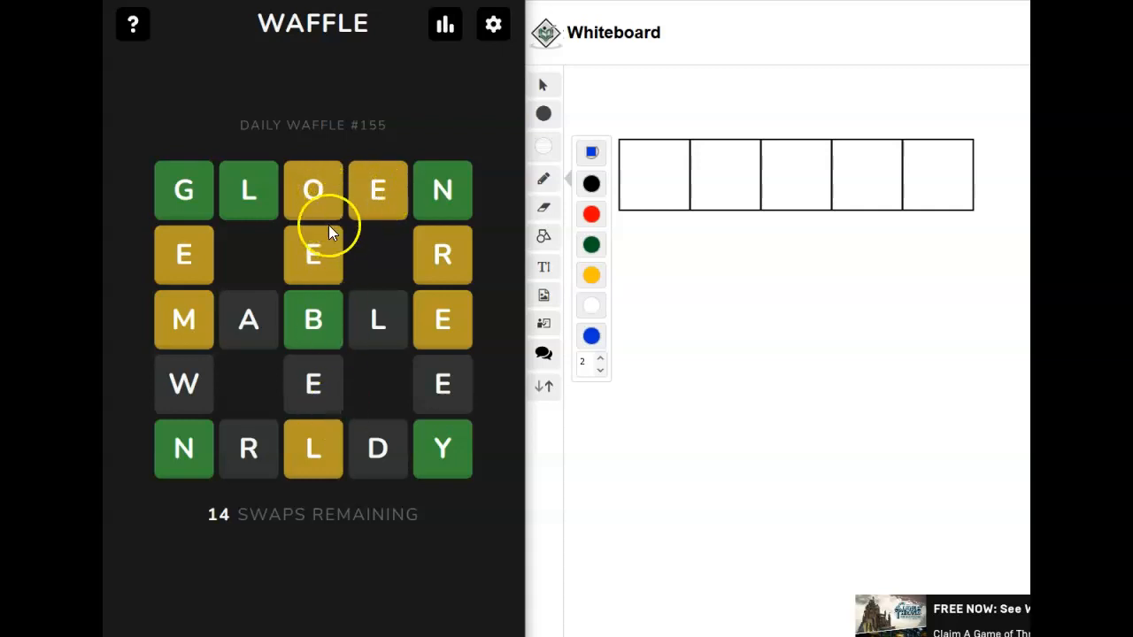
{"action": "mouse_move", "coordinate": [311, 191]}
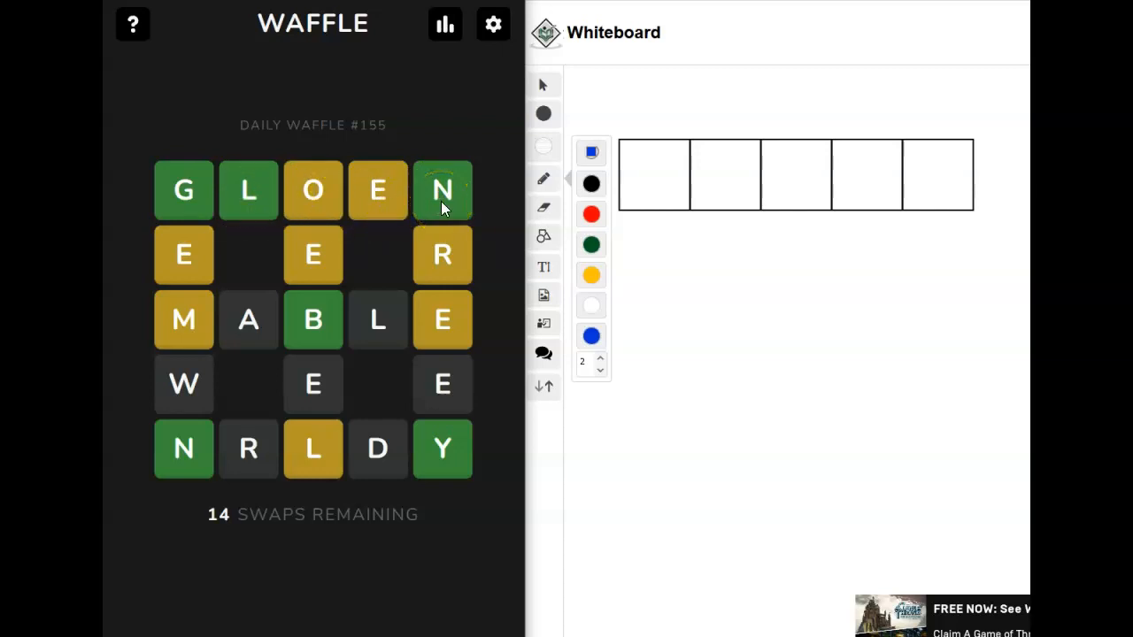
{"action": "mouse_move", "coordinate": [184, 319]}
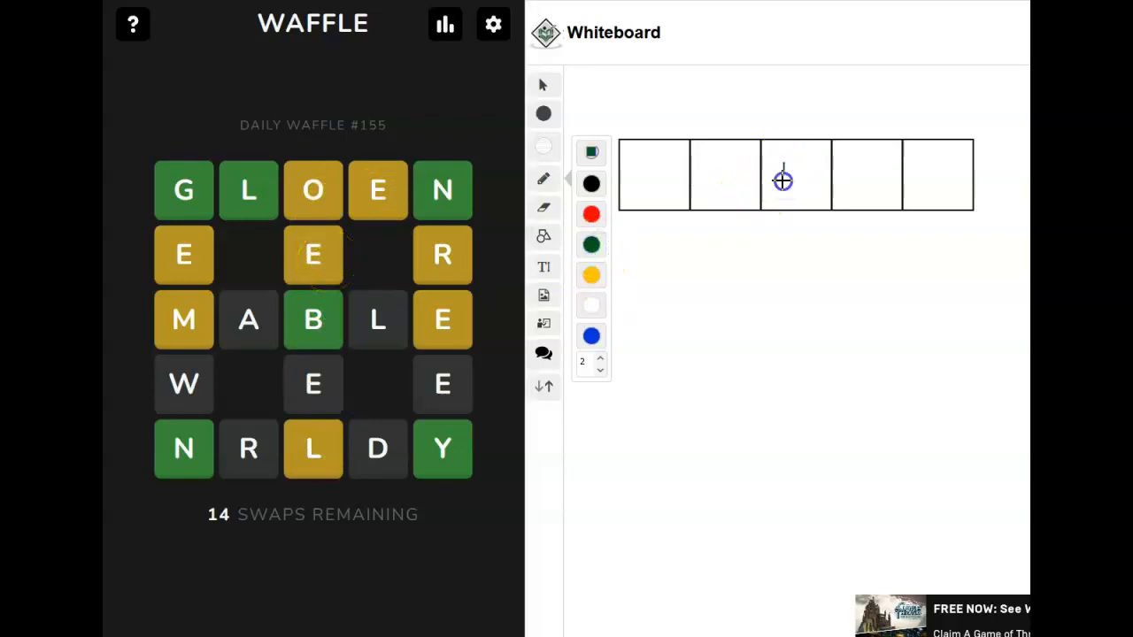
Step: Swap the top-row O with the E below, noting b and e on the whiteboard
{"action": "left_click_drag", "start_coordinate": [788, 163], "coordinate": [794, 195]}
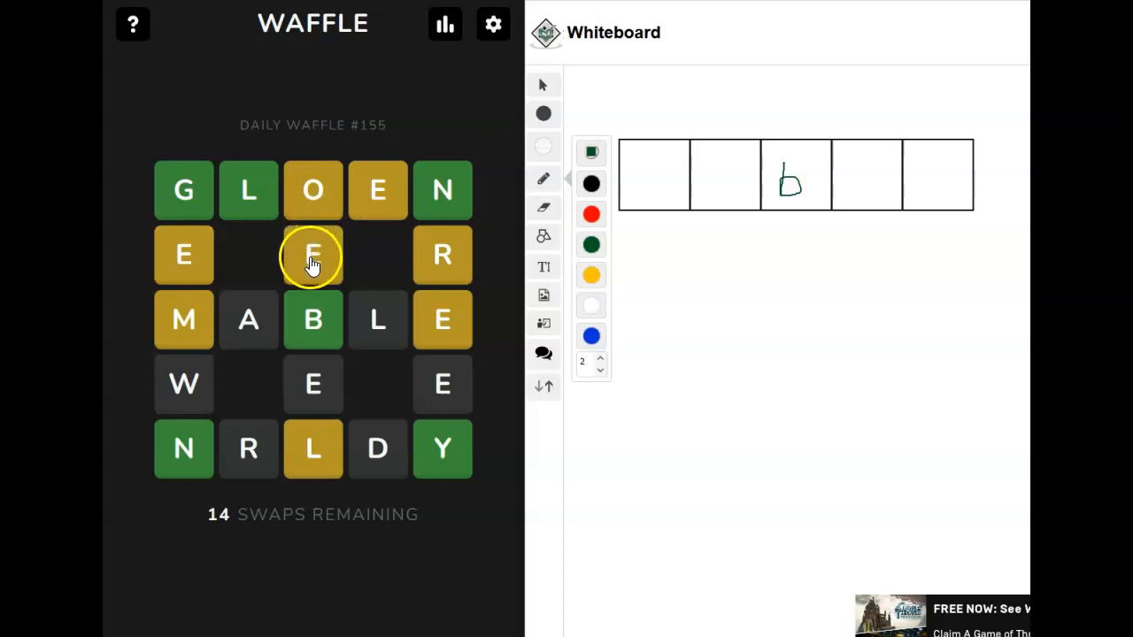
{"action": "left_click_drag", "start_coordinate": [311, 255], "coordinate": [311, 191]}
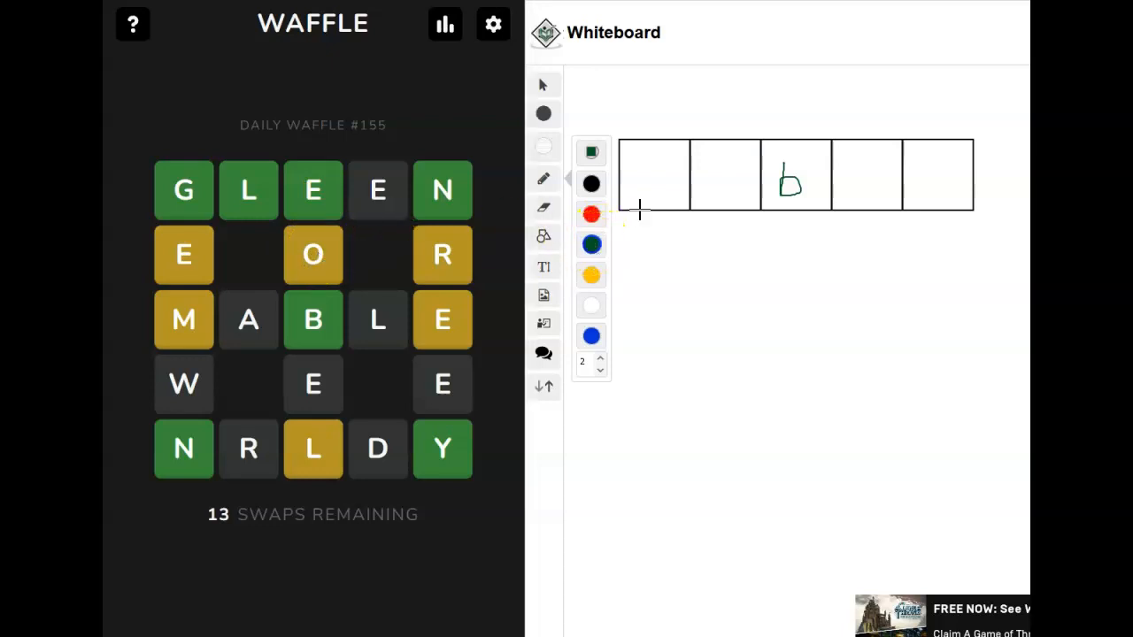
{"action": "left_click_drag", "start_coordinate": [664, 173], "coordinate": [652, 192]}
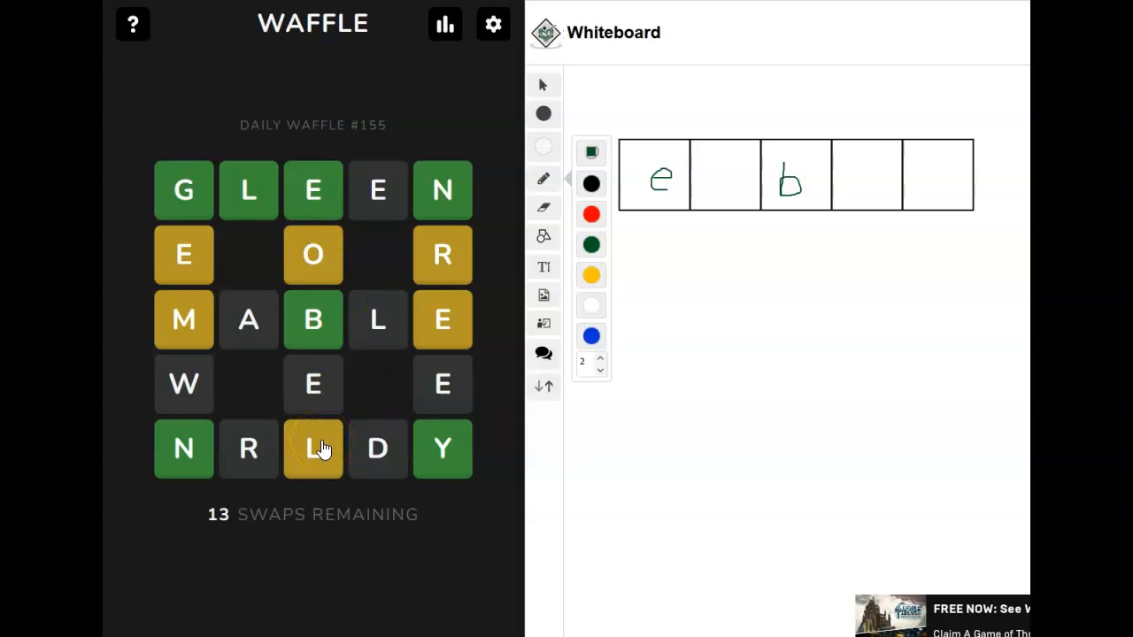
{"action": "mouse_move", "coordinate": [297, 450]}
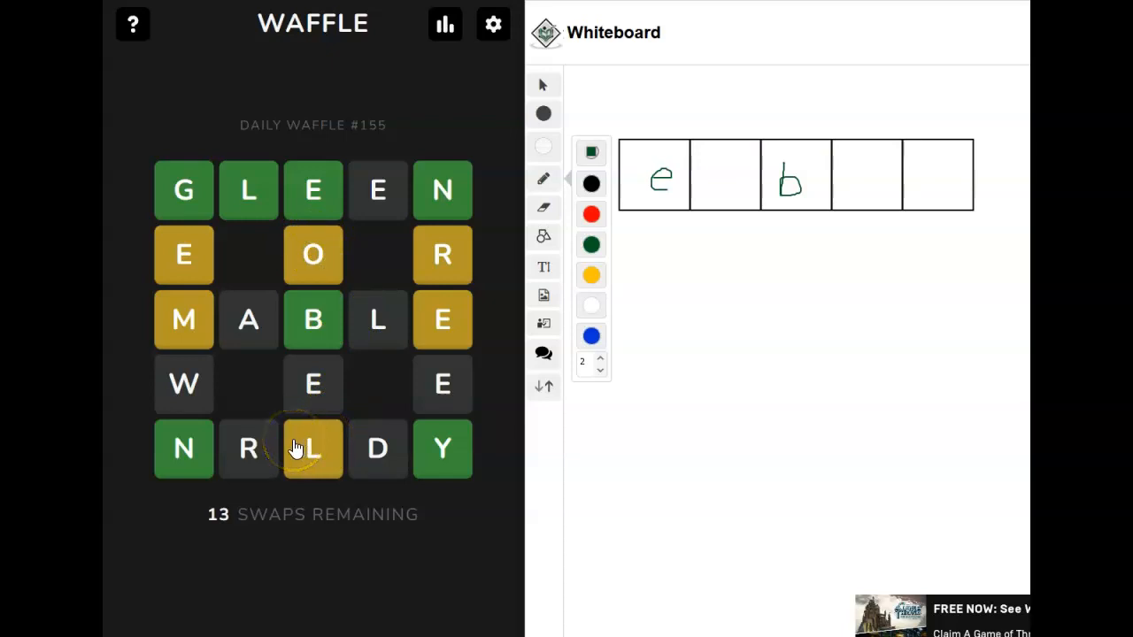
Step: Exchange the right column's R and E so both tiles turn green
{"action": "left_click", "coordinate": [312, 449]}
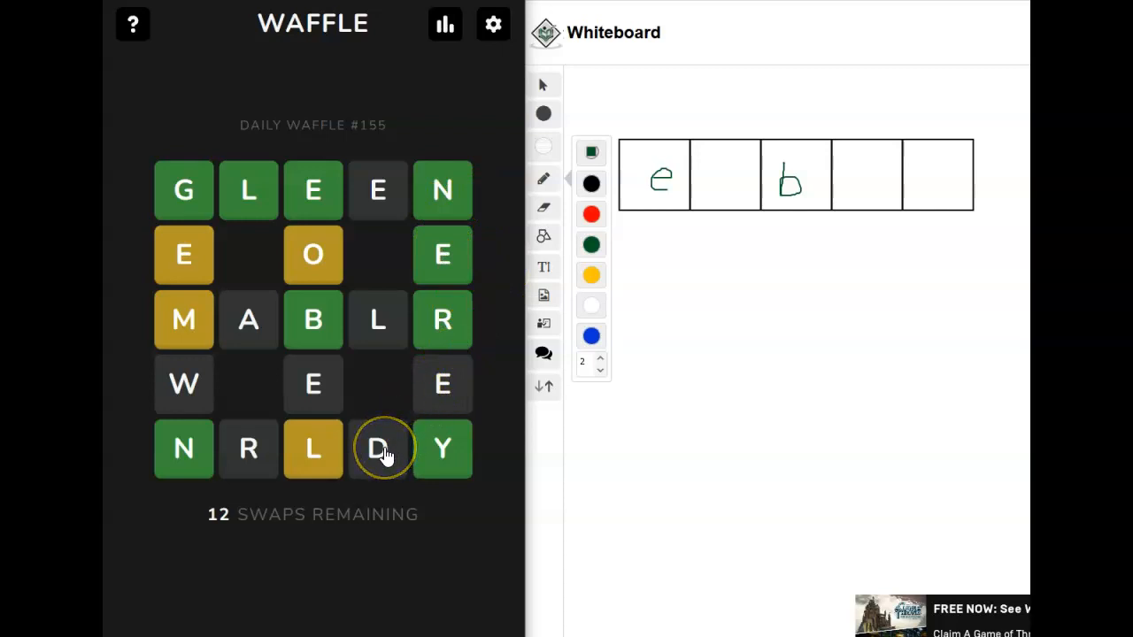
Step: Move the bottom-row D into the right column and swap the middle A with the top E
{"action": "left_click", "coordinate": [377, 450]}
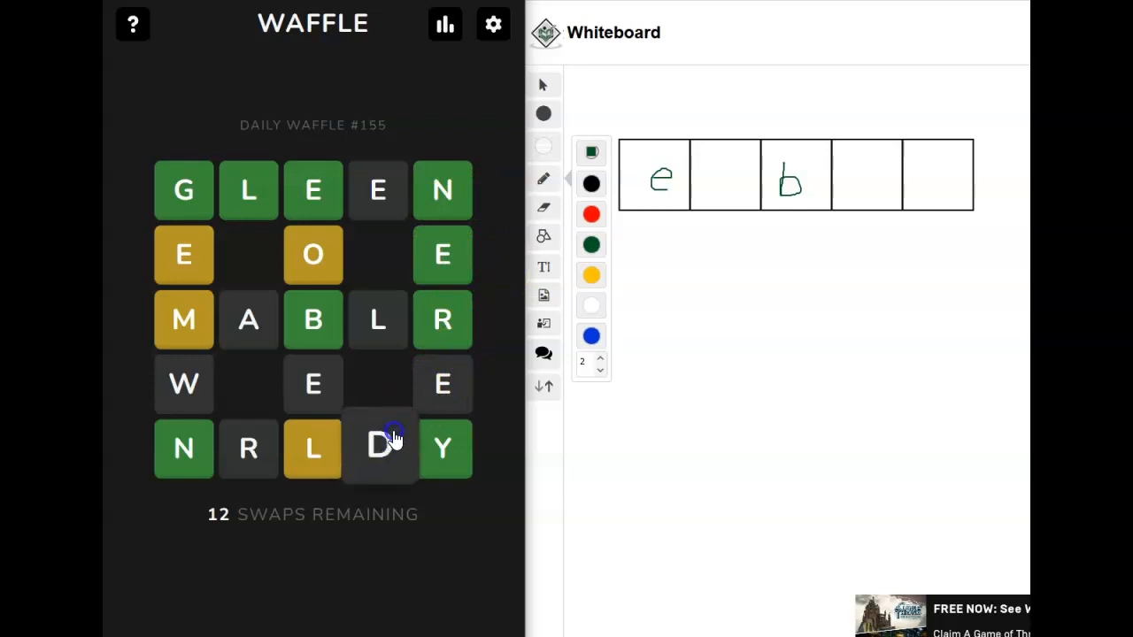
{"action": "left_click_drag", "start_coordinate": [379, 450], "coordinate": [442, 382]}
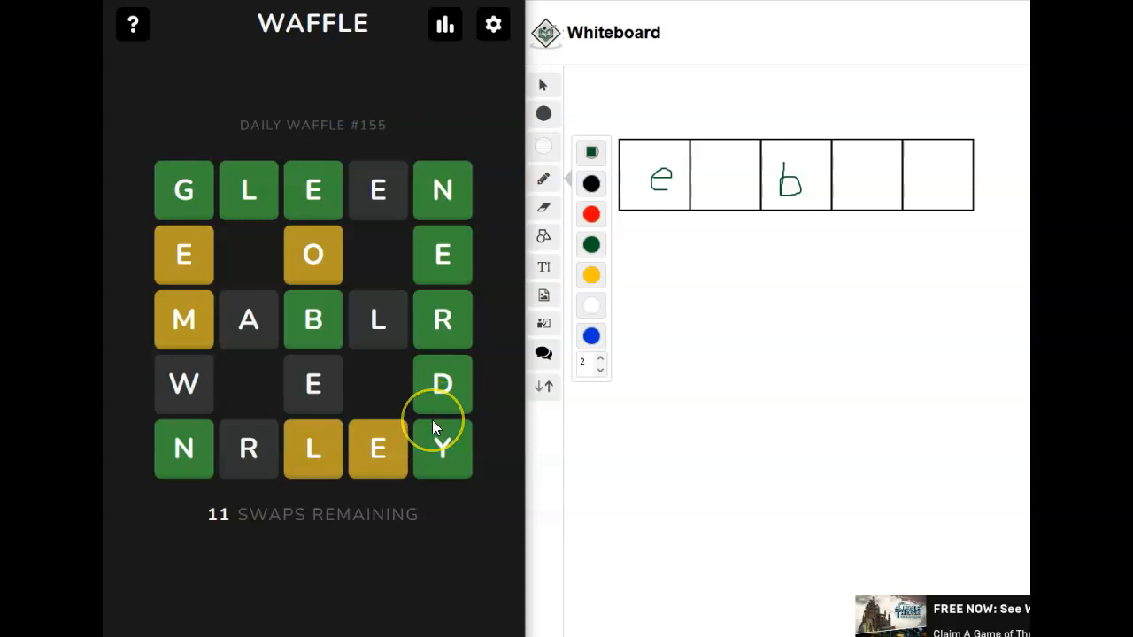
{"action": "mouse_move", "coordinate": [458, 475]}
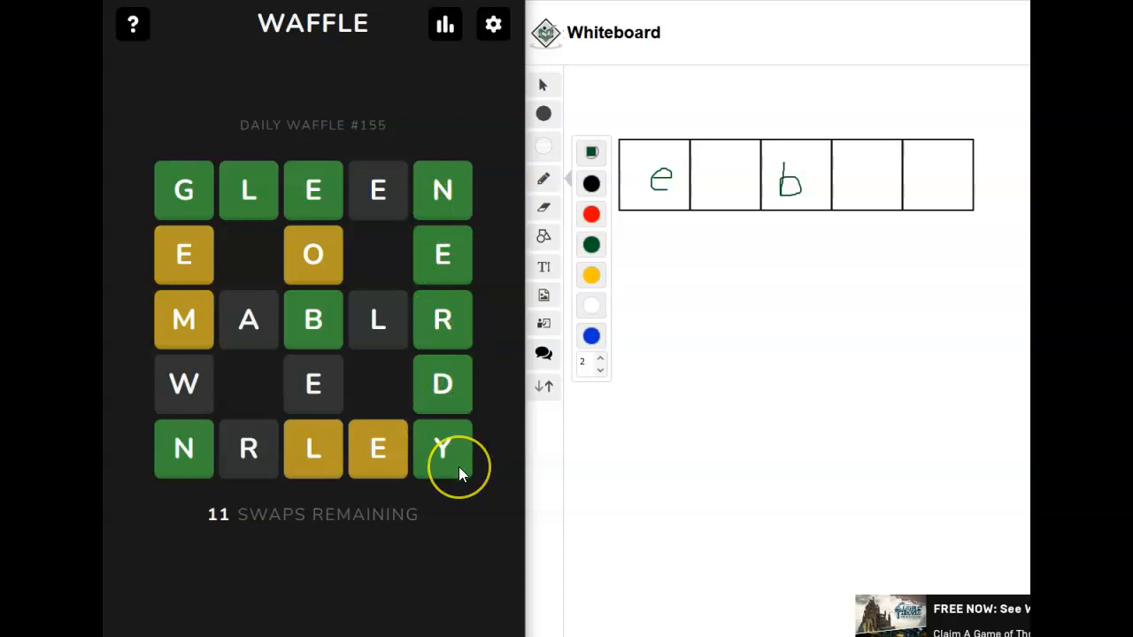
{"action": "mouse_move", "coordinate": [248, 319]}
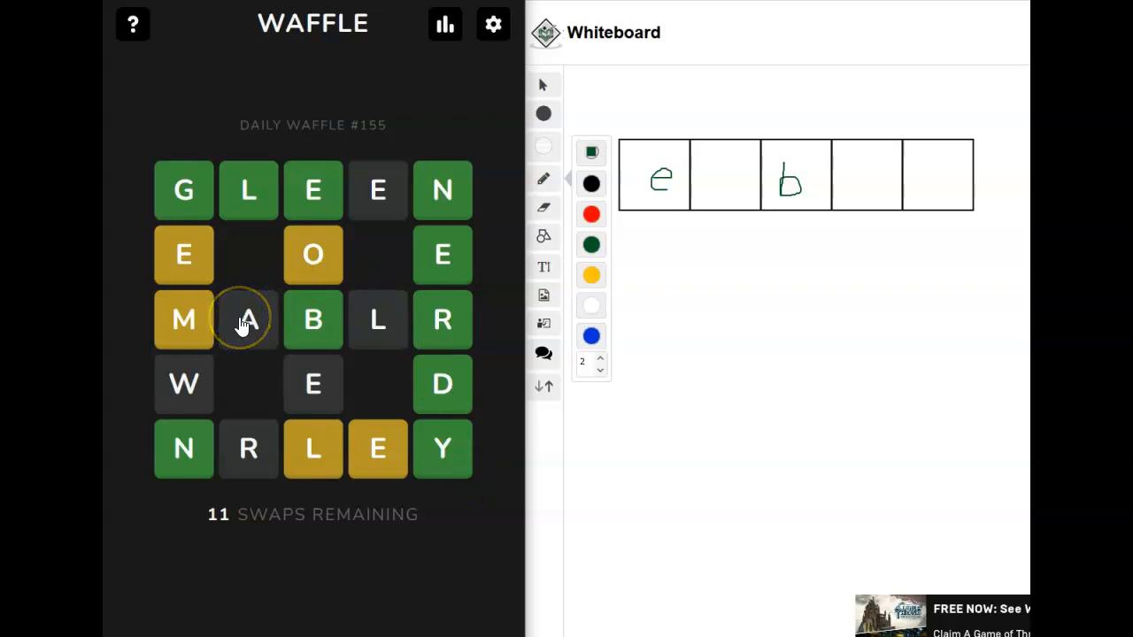
{"action": "left_click_drag", "start_coordinate": [247, 319], "coordinate": [377, 191]}
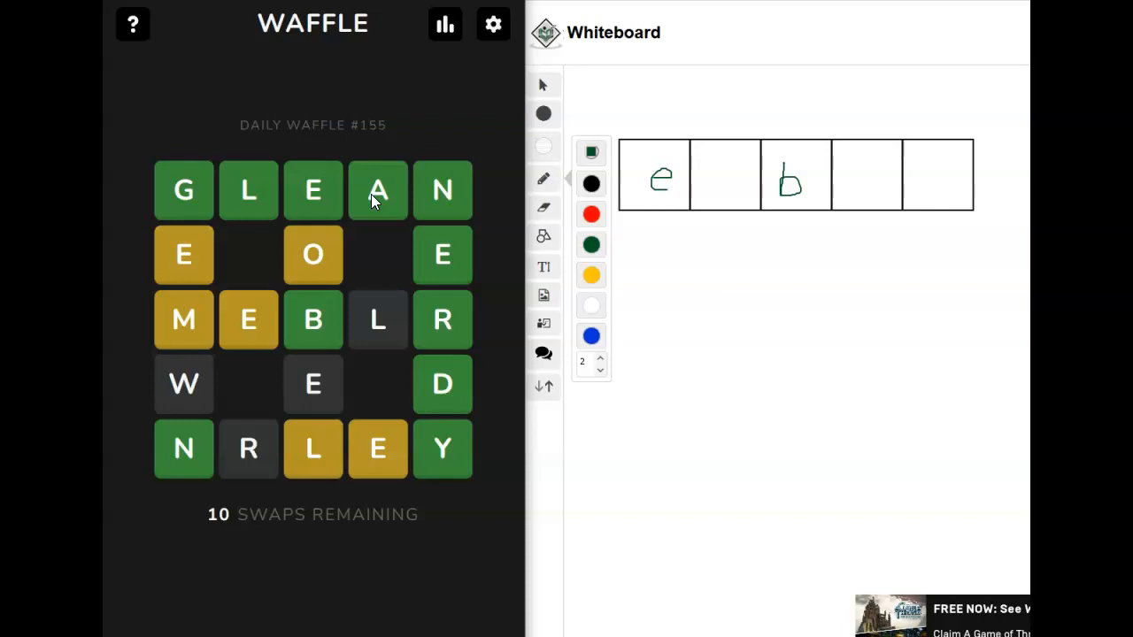
{"action": "left_click", "coordinate": [311, 255]}
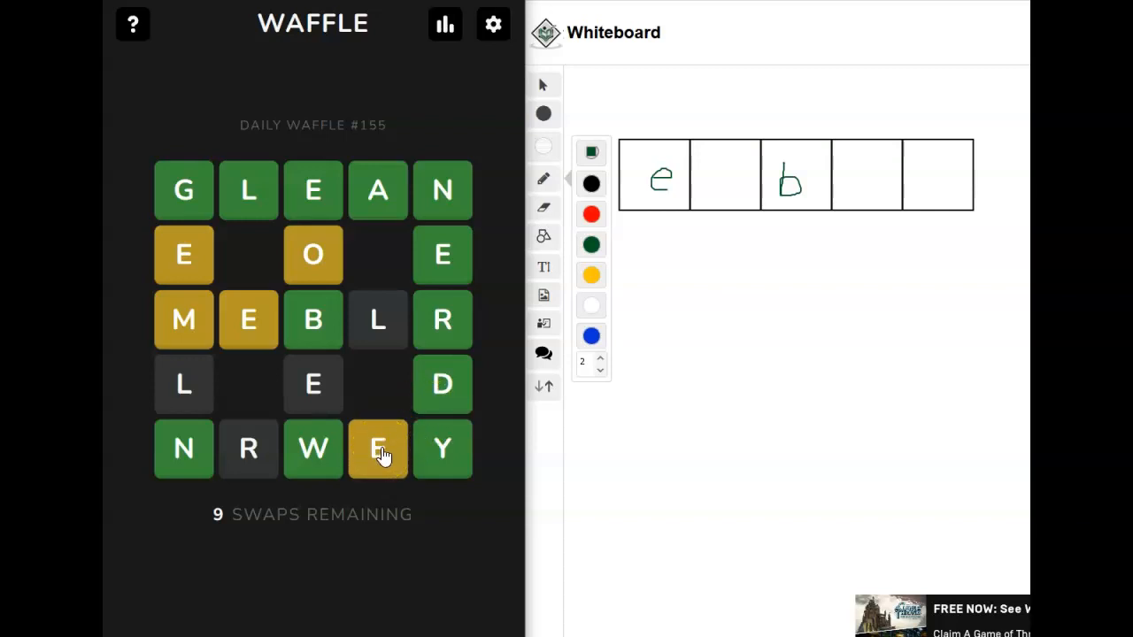
Step: Swap the R and E in the bottom row and the O and E in the fourth row
{"action": "left_click", "coordinate": [377, 449]}
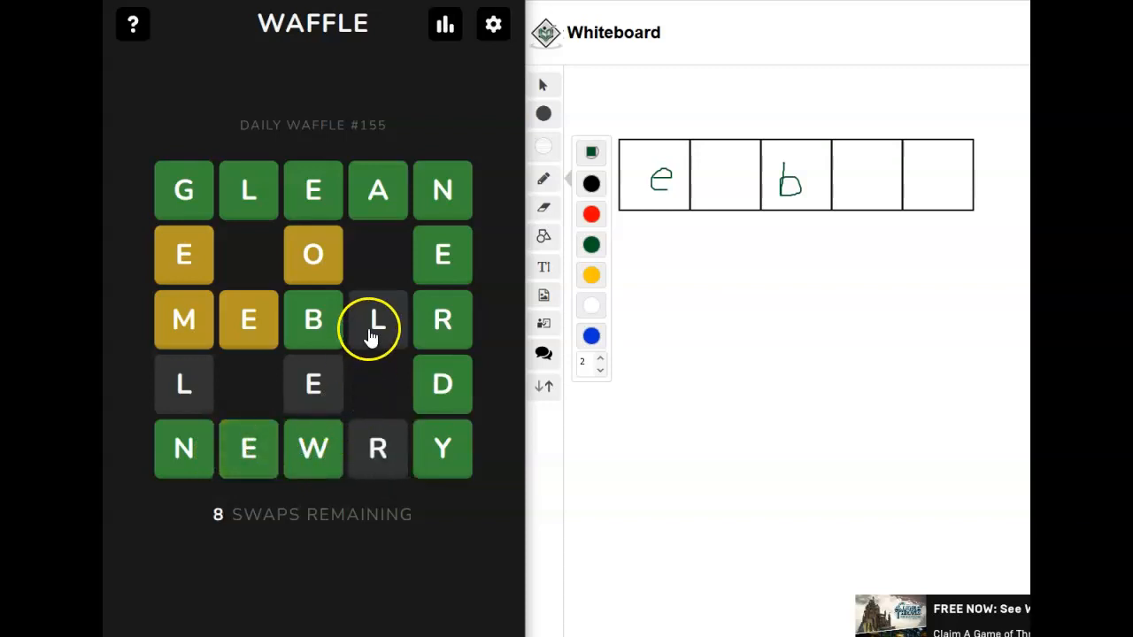
{"action": "left_click", "coordinate": [377, 319]}
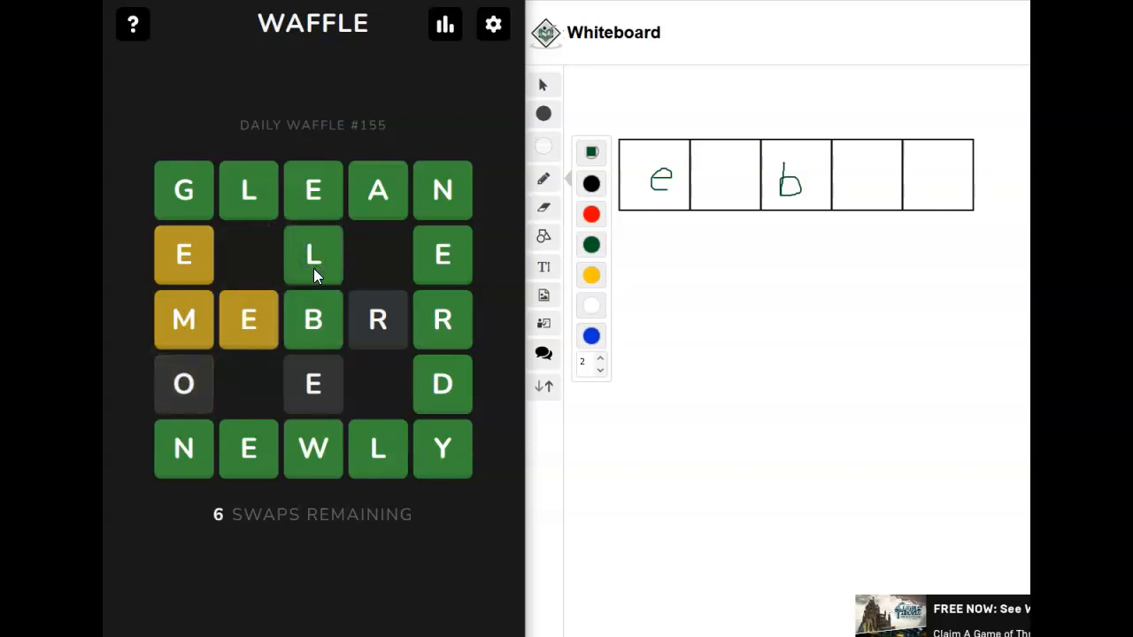
{"action": "left_click", "coordinate": [312, 384]}
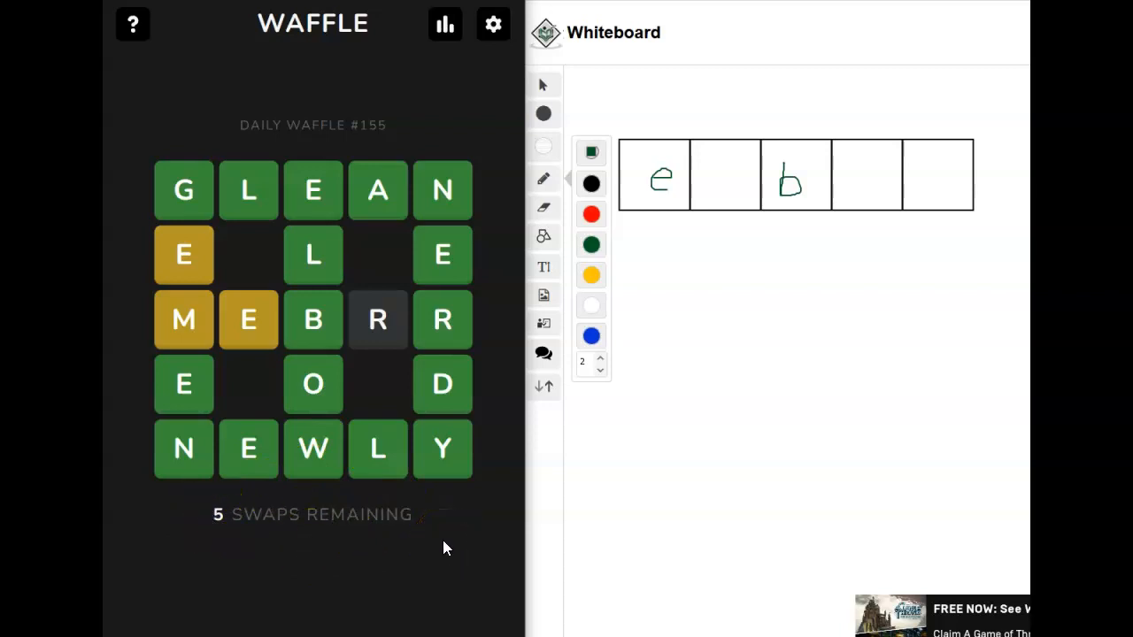
{"action": "mouse_move", "coordinate": [777, 241]}
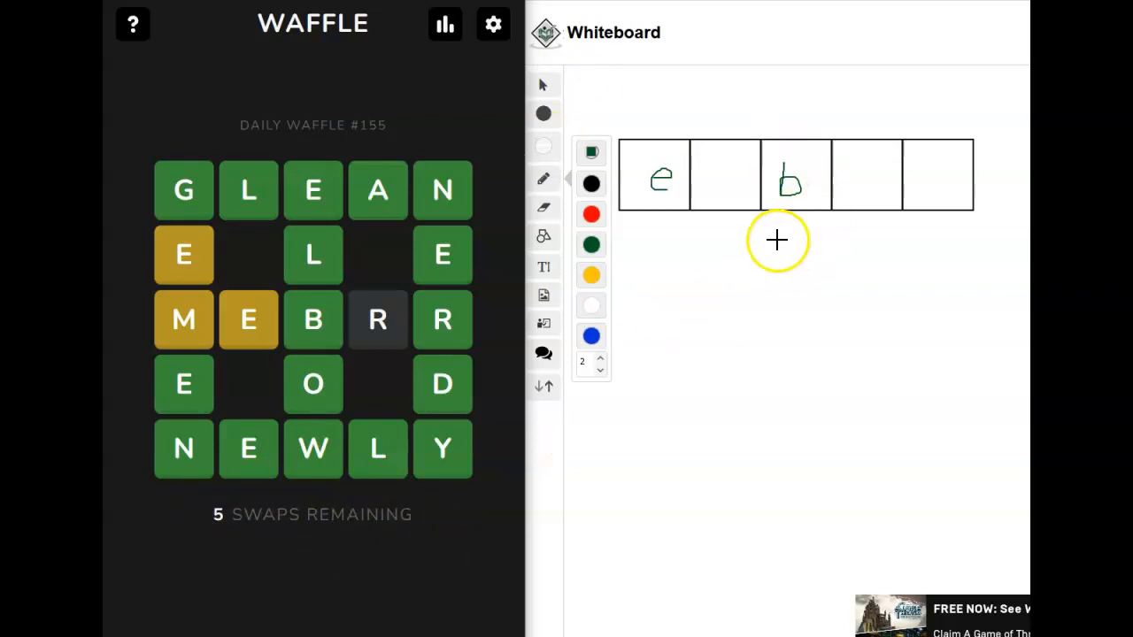
{"action": "mouse_move", "coordinate": [694, 326]}
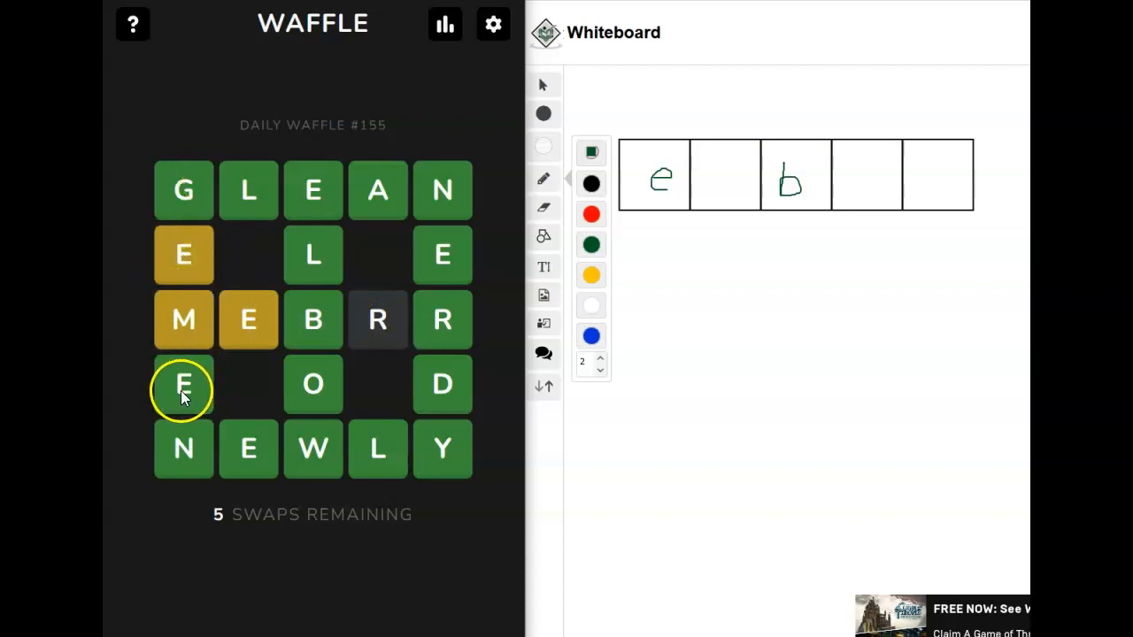
{"action": "mouse_move", "coordinate": [248, 318]}
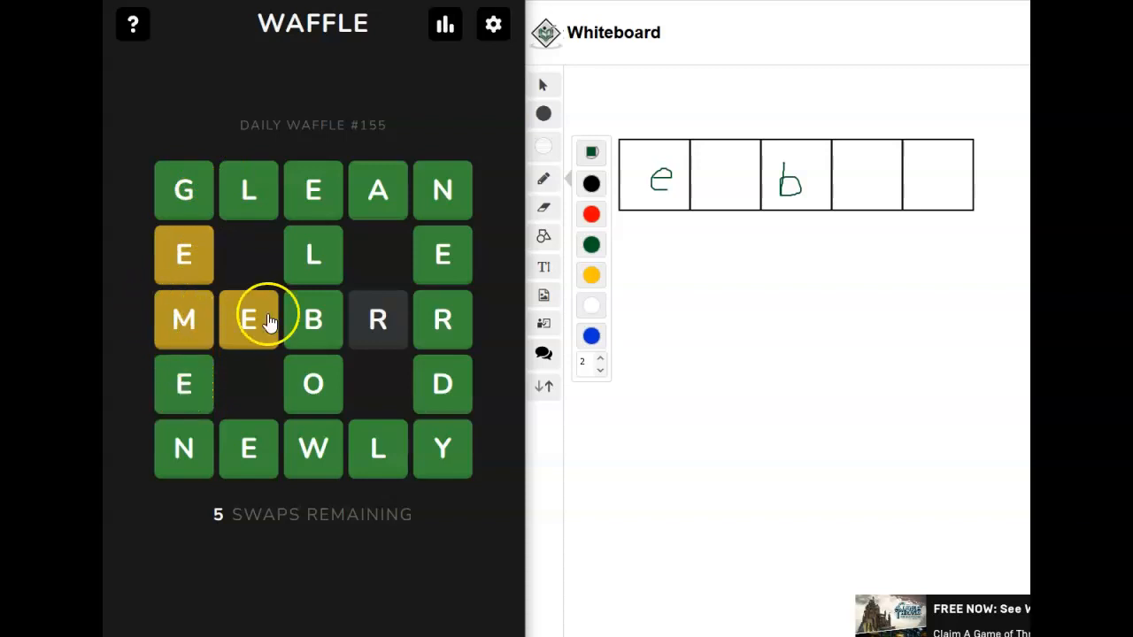
Step: Swap M and E, then R, to complete EMBER and GREEN with three swaps left
{"action": "left_click_drag", "start_coordinate": [248, 318], "coordinate": [184, 255]}
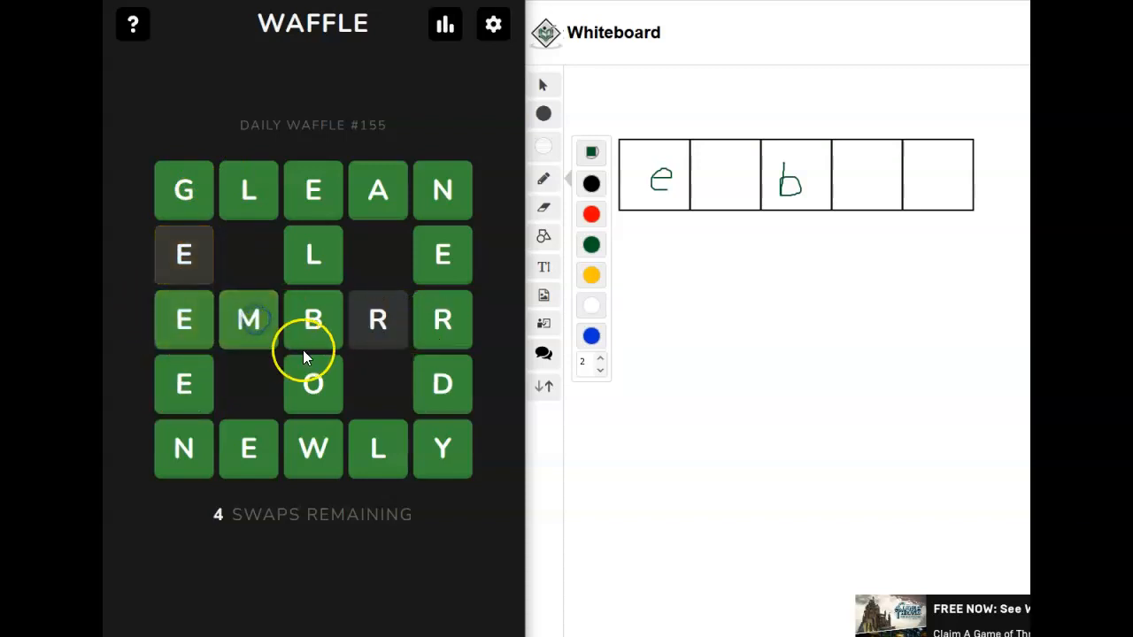
{"action": "left_click_drag", "start_coordinate": [312, 319], "coordinate": [379, 319]}
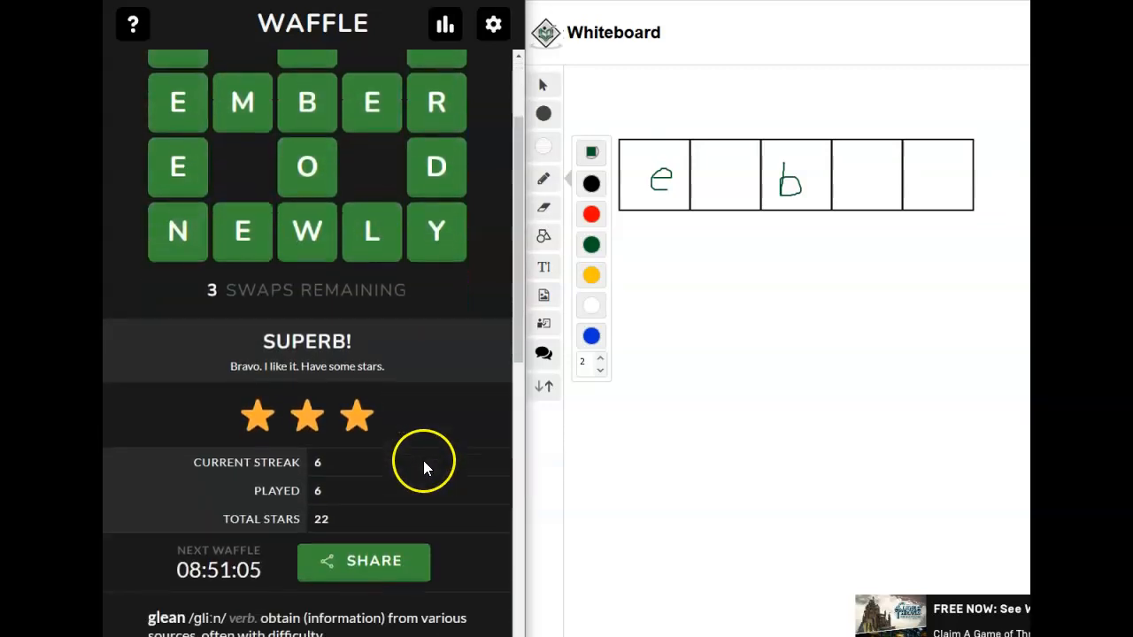
{"action": "mouse_move", "coordinate": [335, 478]}
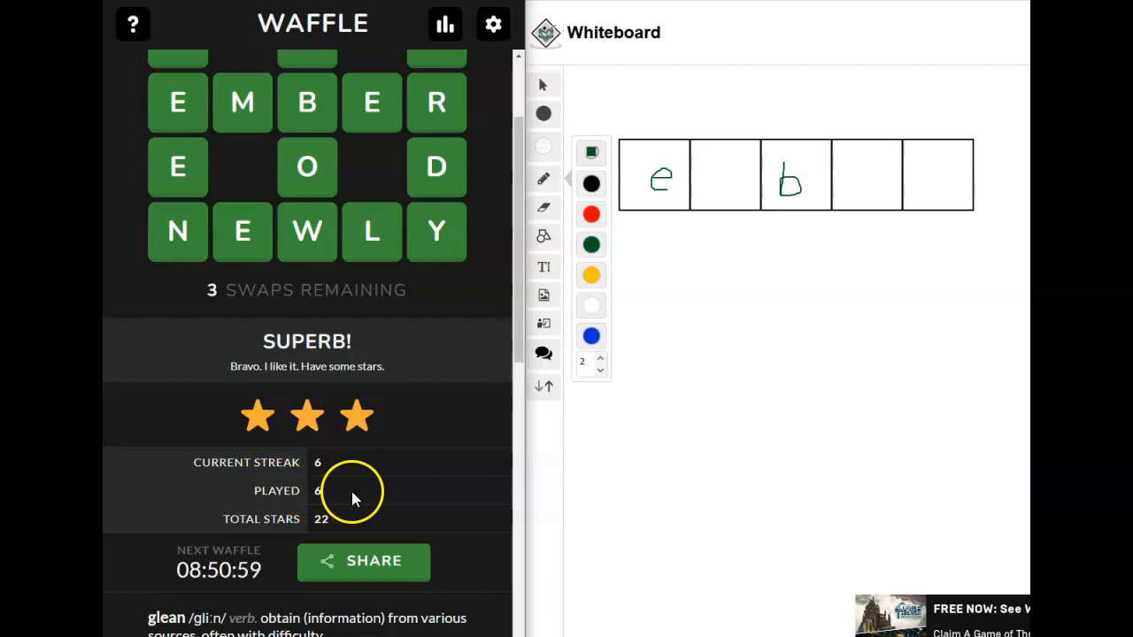
{"action": "scroll", "scroll_direction": "down", "scroll_amount": 3}
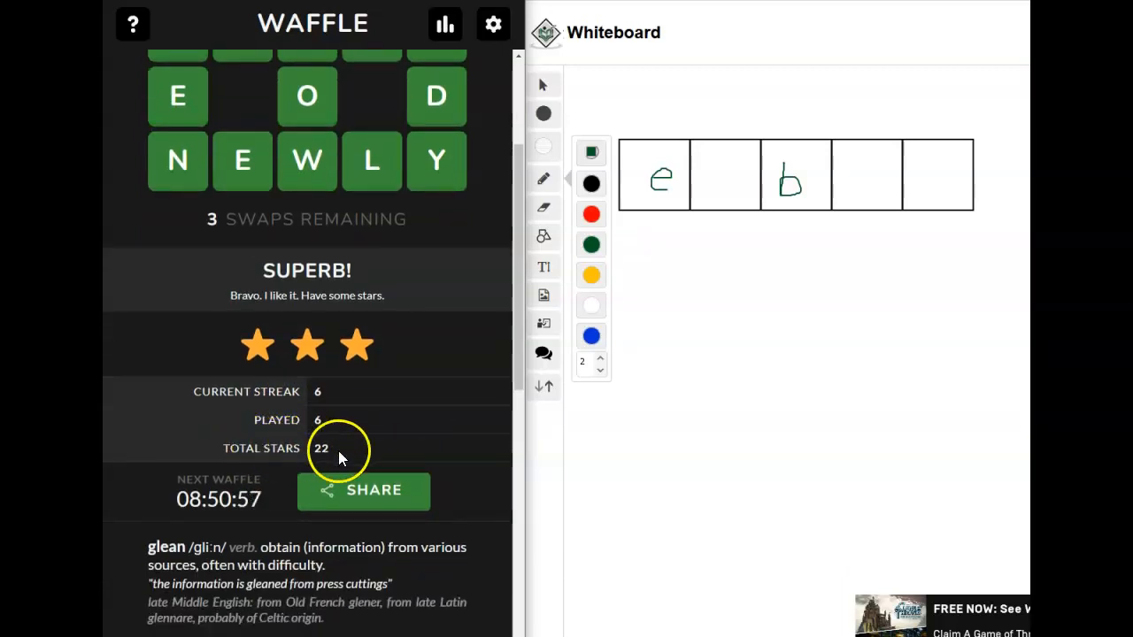
{"action": "scroll", "scroll_direction": "down", "scroll_amount": 3}
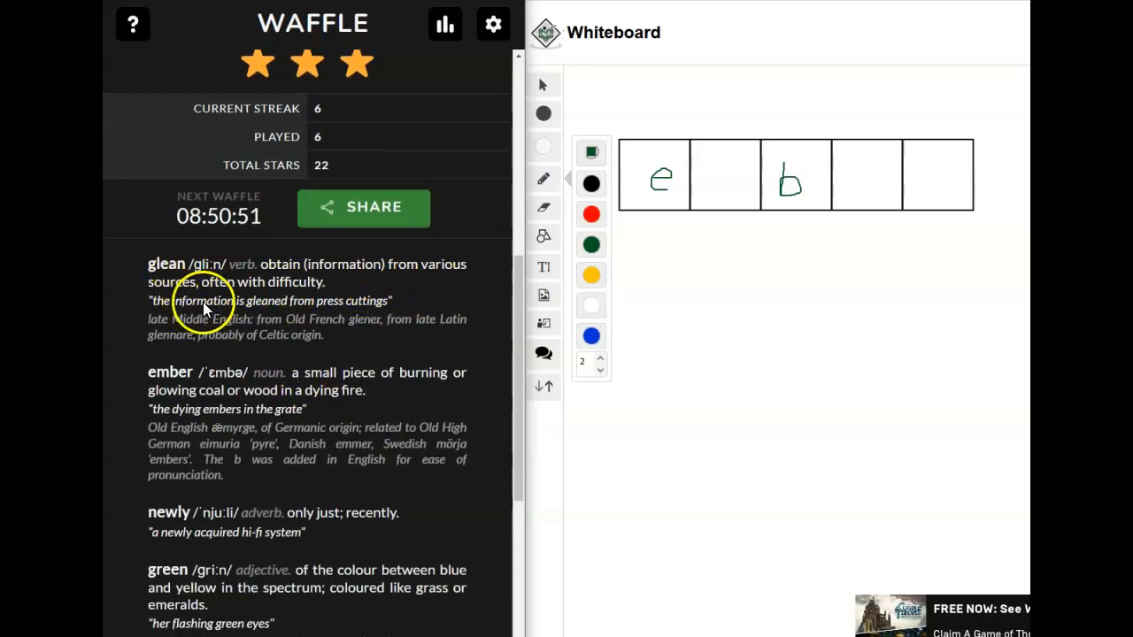
{"action": "mouse_move", "coordinate": [467, 298]}
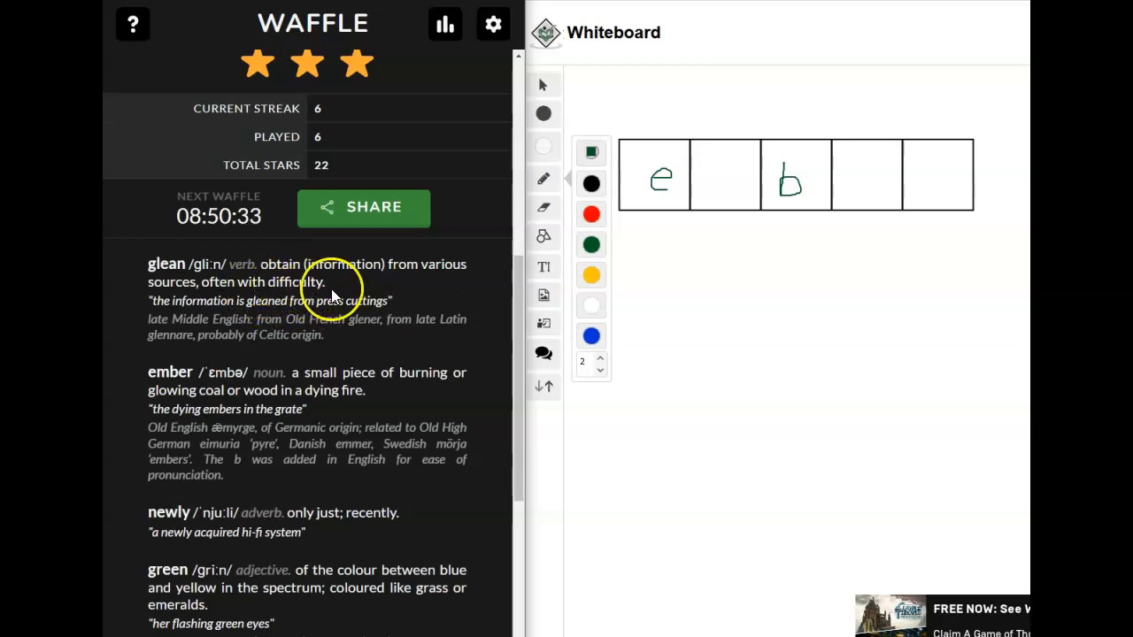
{"action": "mouse_move", "coordinate": [363, 298]}
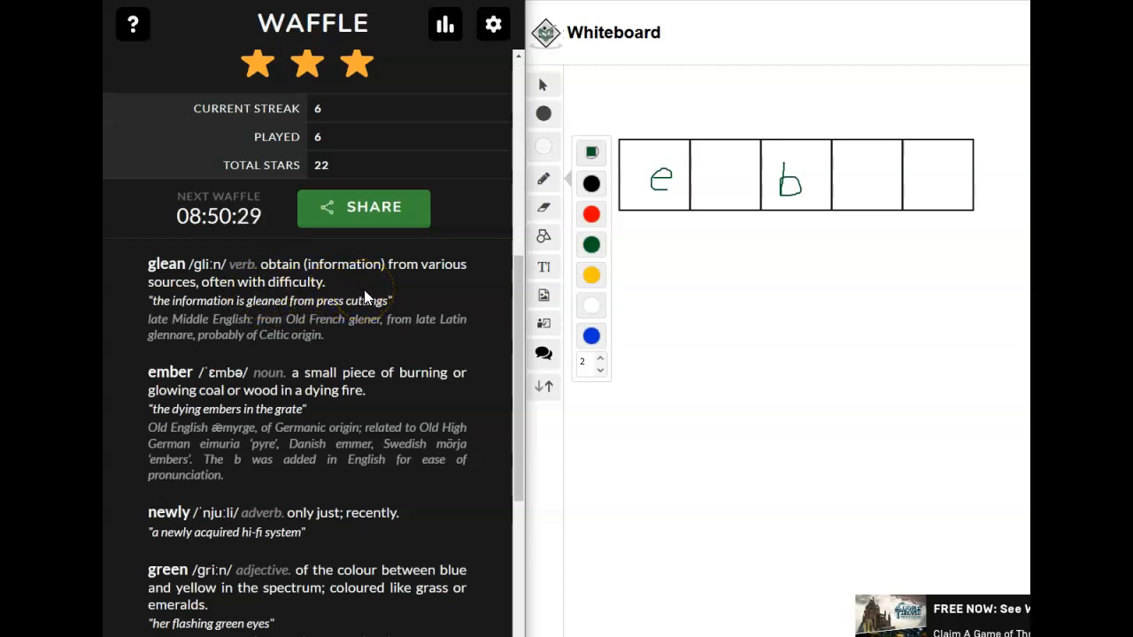
{"action": "scroll", "scroll_direction": "down", "scroll_amount": 3}
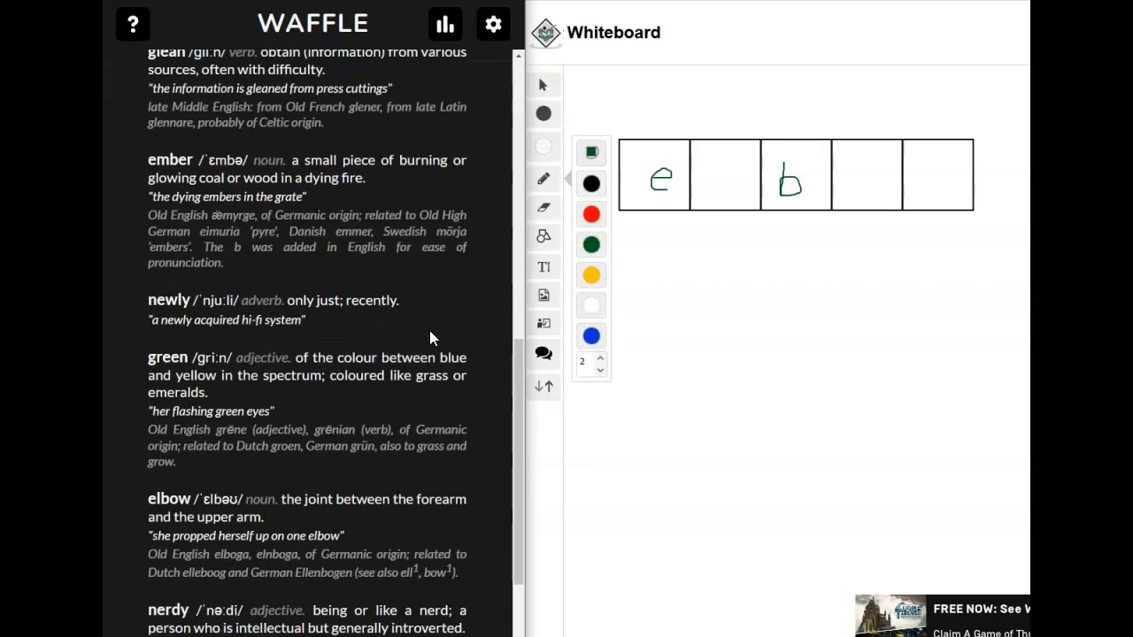
{"action": "scroll", "scroll_direction": "down", "scroll_amount": 3}
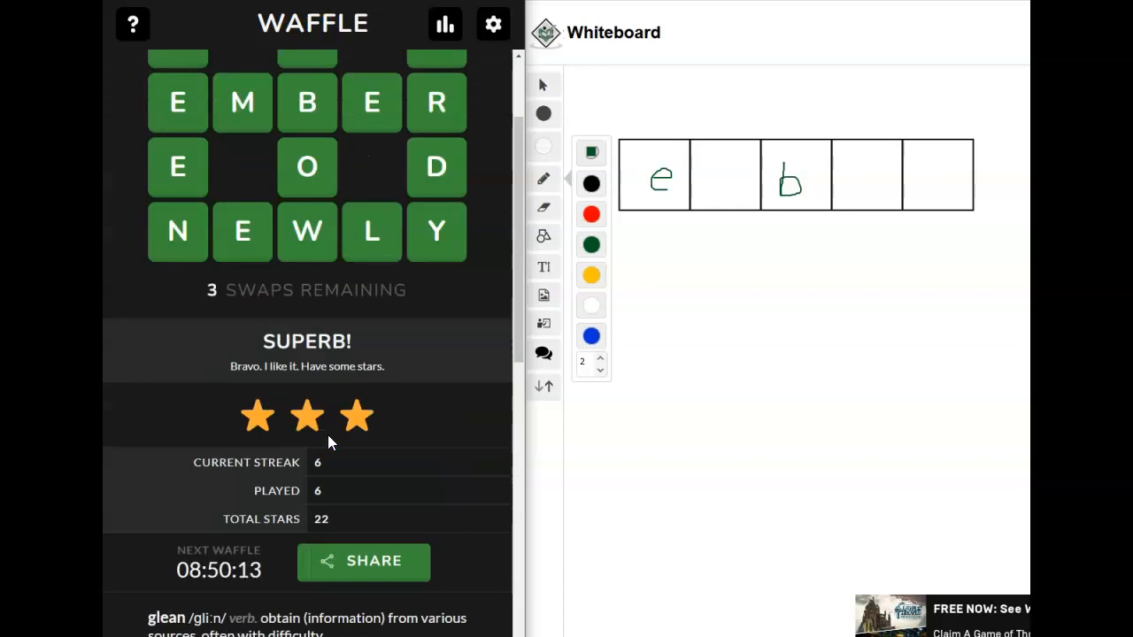
{"action": "scroll", "scroll_direction": "down", "scroll_amount": 3}
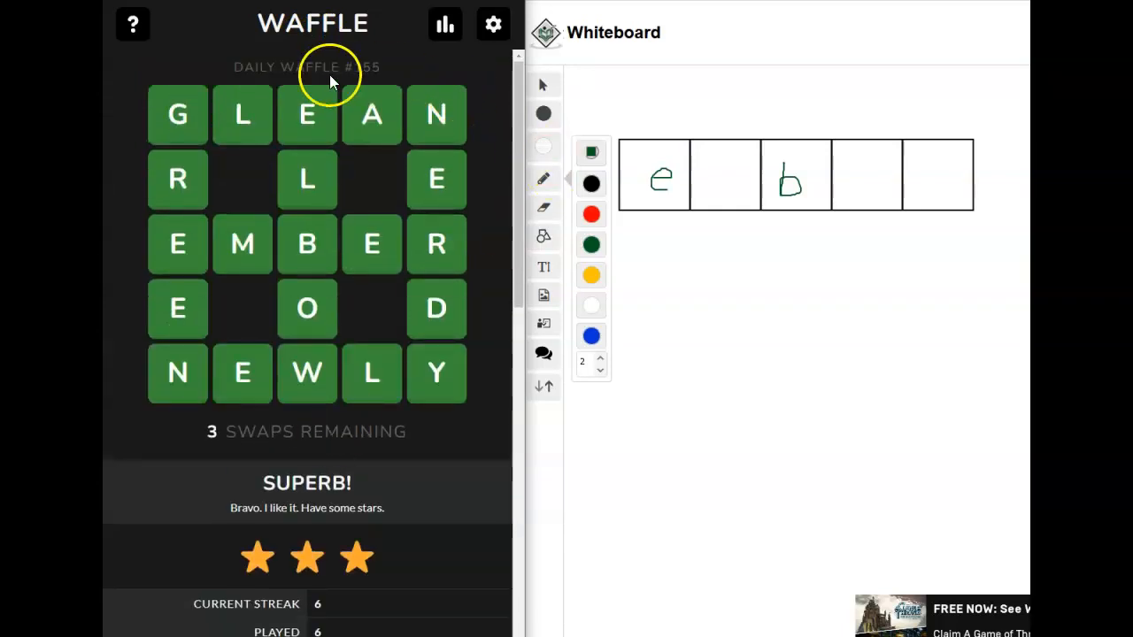
{"action": "mouse_move", "coordinate": [435, 145]}
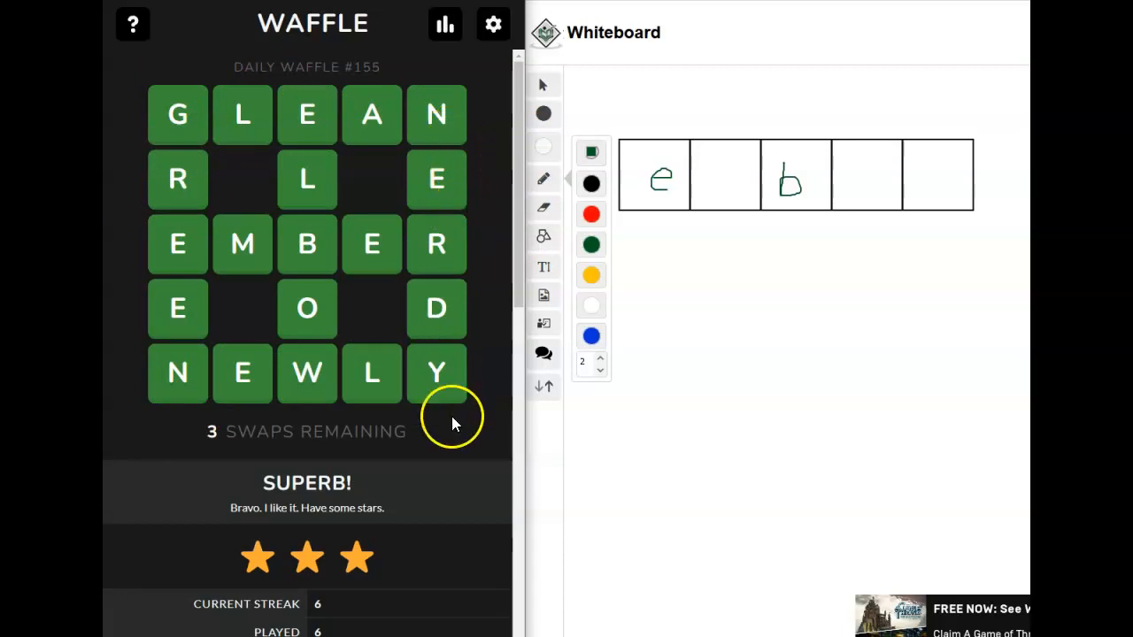
{"action": "scroll", "scroll_direction": "down", "scroll_amount": 3}
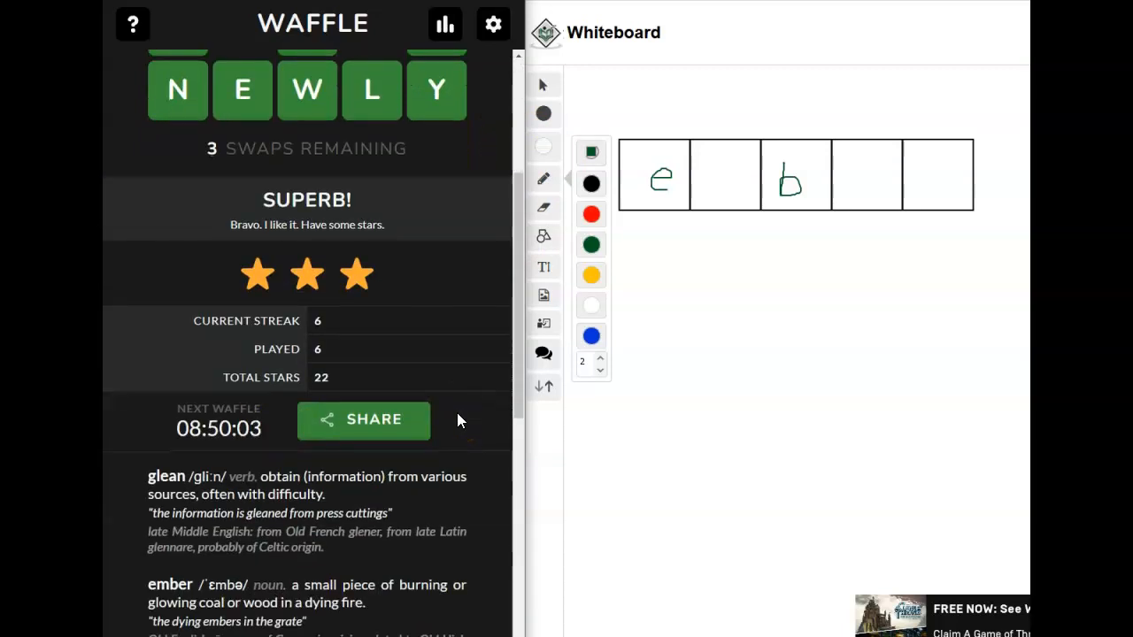
{"action": "mouse_move", "coordinate": [390, 297]}
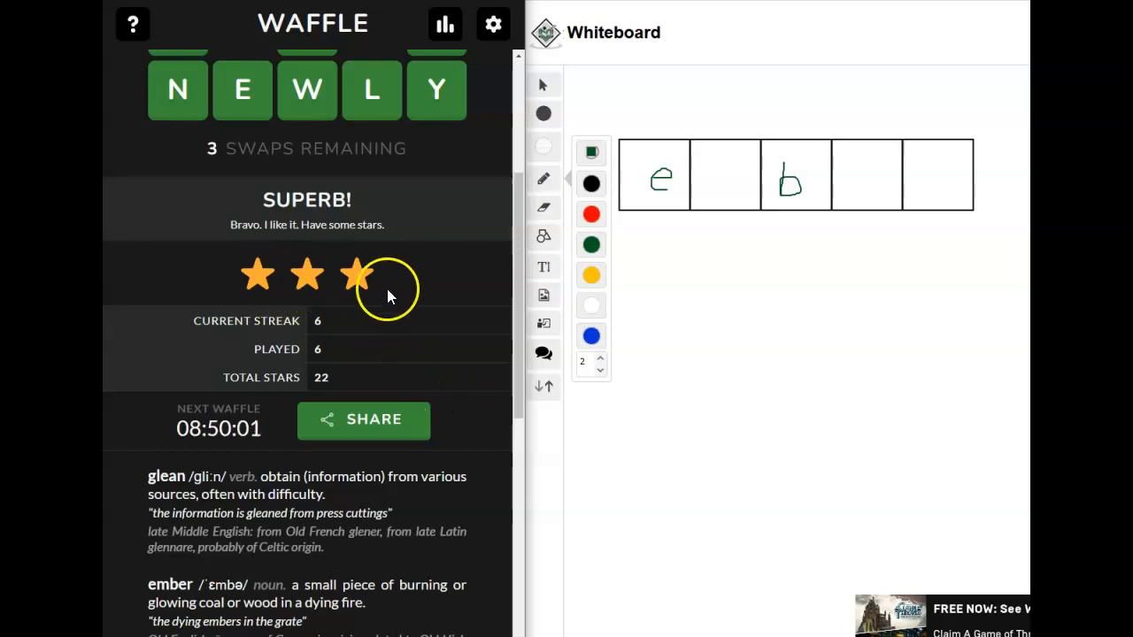